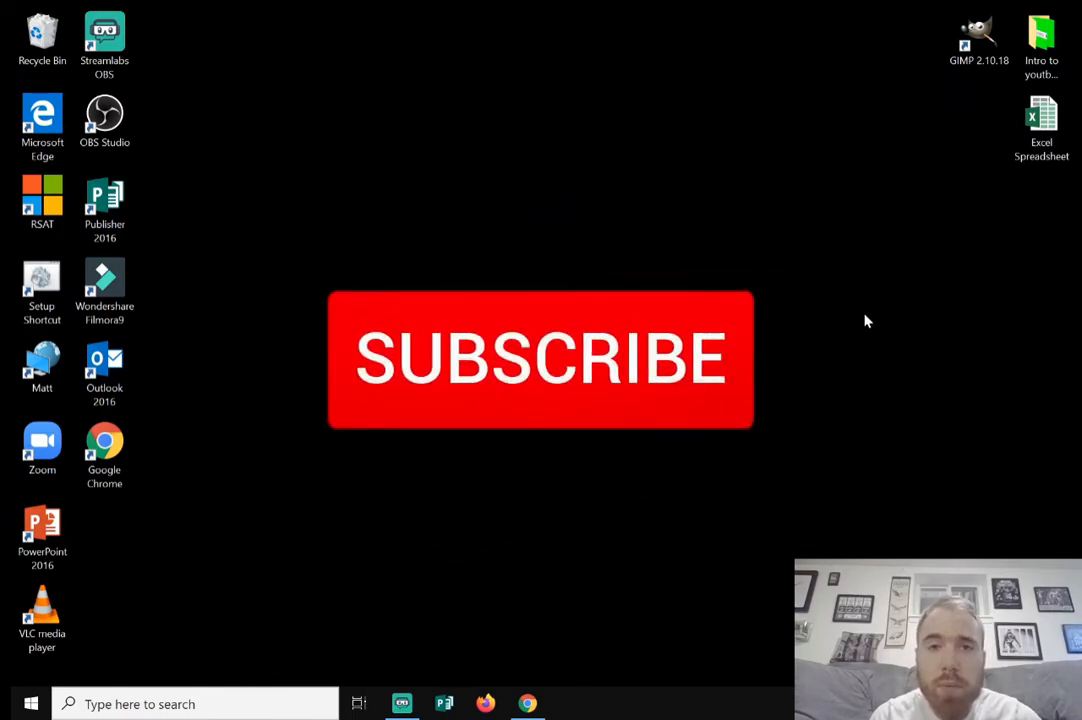
Step: Reach the Chrome Web Store Extensions page via the 'google extensions' search result
{"action": "left_click", "coordinate": [540, 360]}
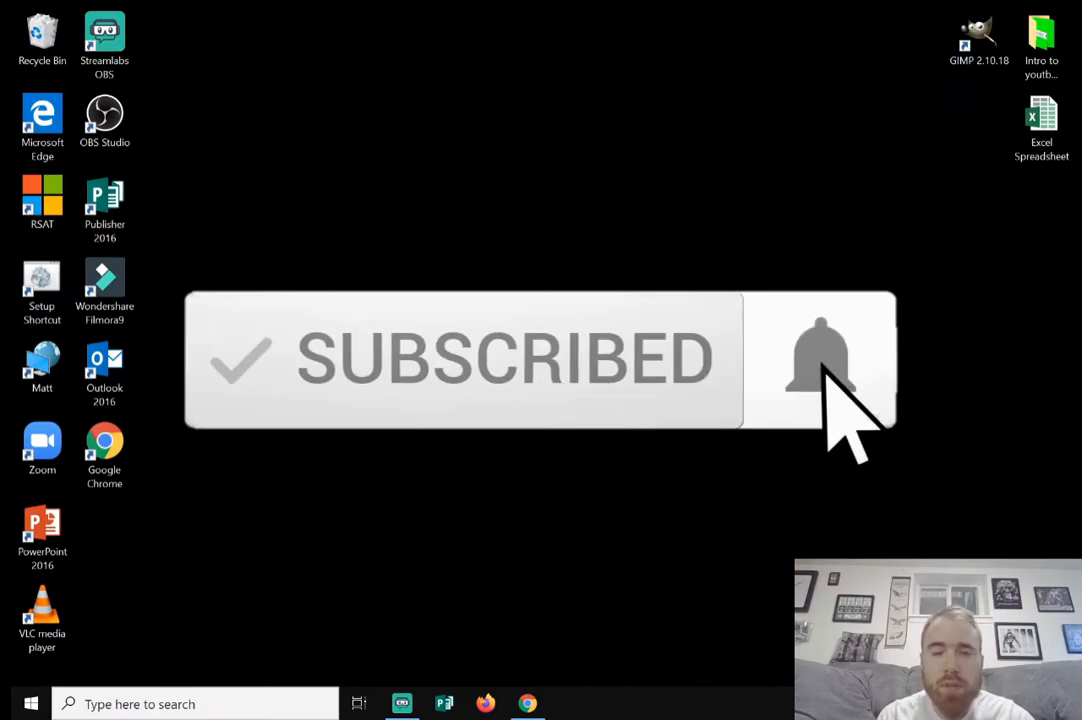
{"action": "left_click", "coordinate": [817, 360]}
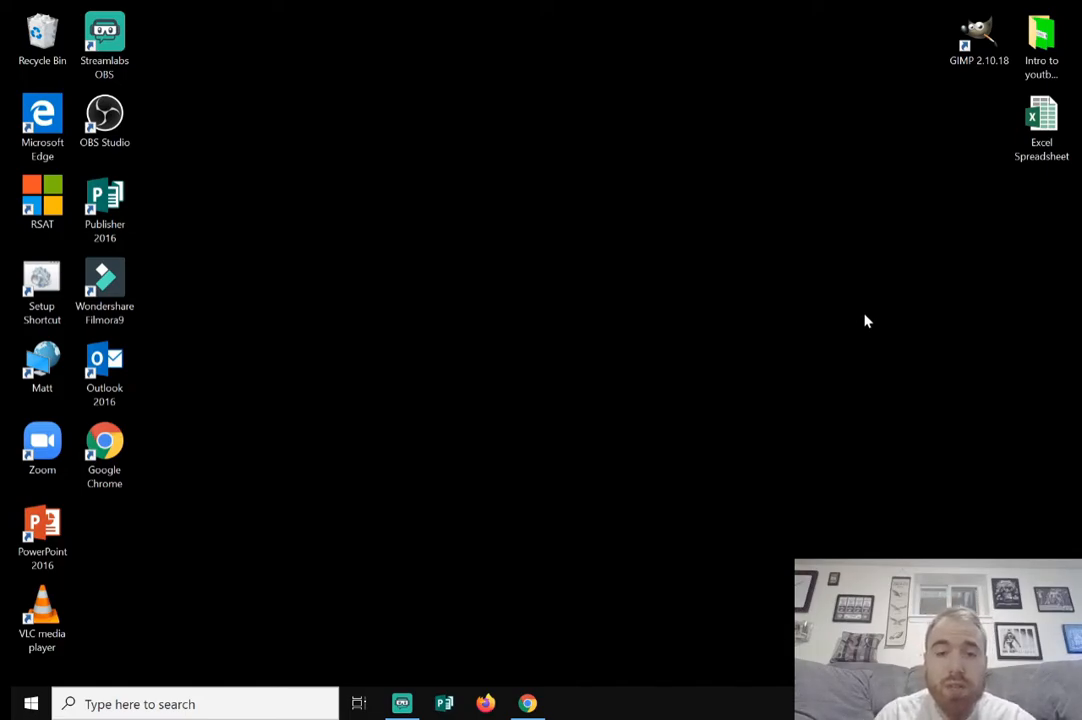
{"action": "mouse_move", "coordinate": [801, 313]}
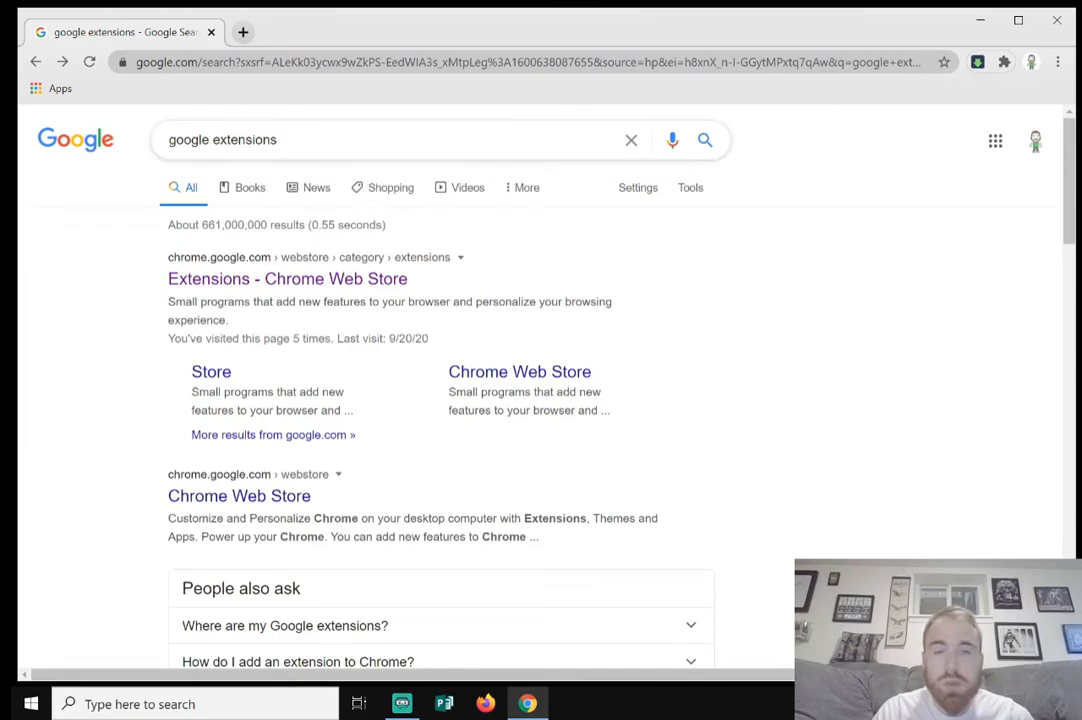
{"action": "mouse_move", "coordinate": [224, 286]}
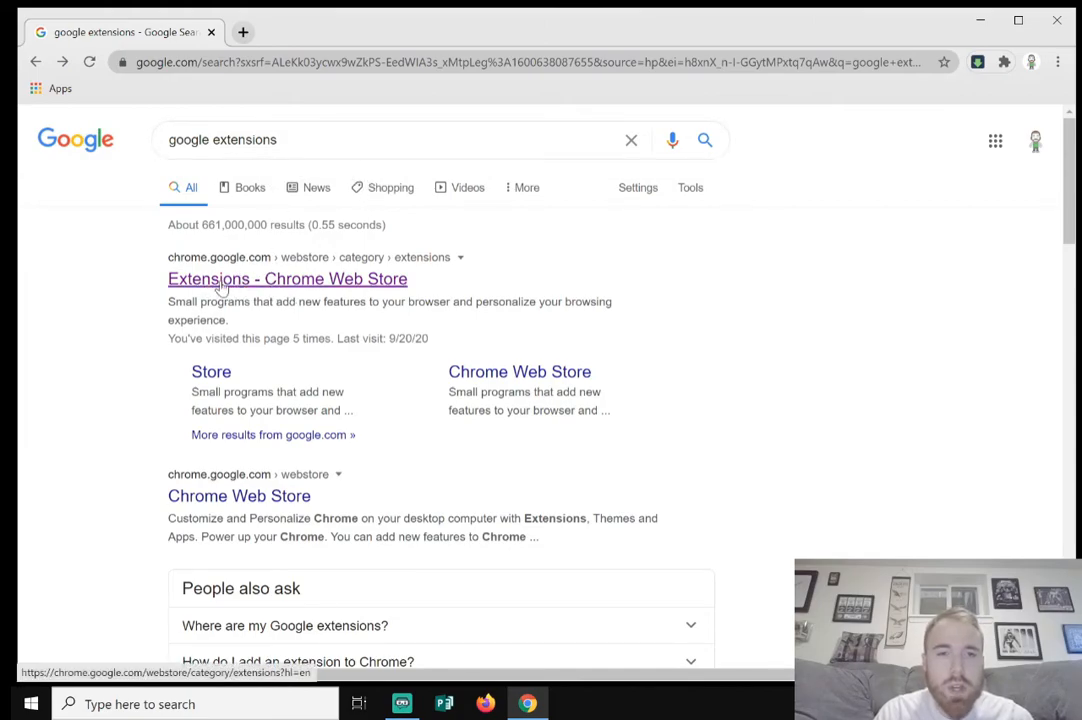
{"action": "mouse_move", "coordinate": [310, 285]}
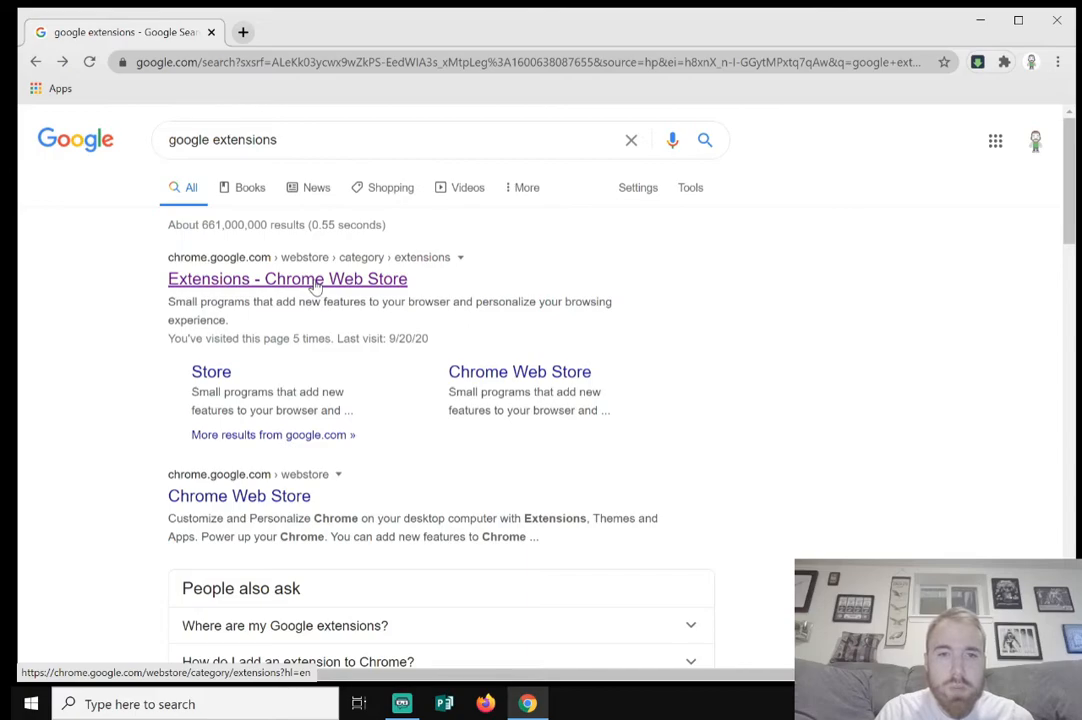
{"action": "left_click", "coordinate": [287, 279]}
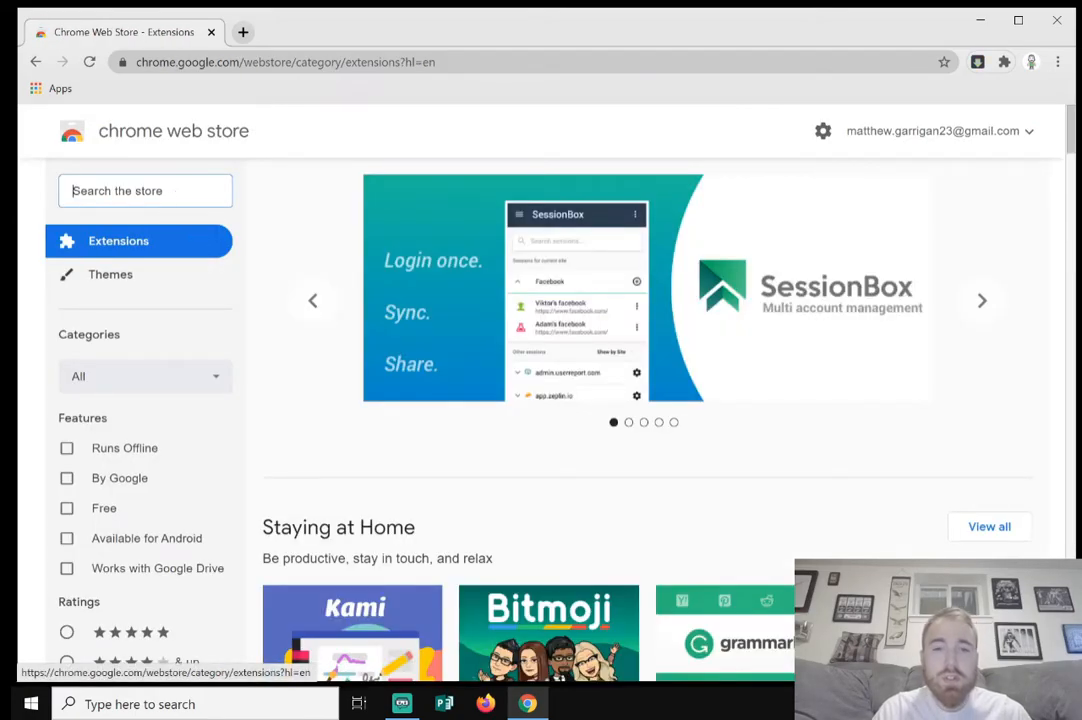
Step: Search the store for 'dualless' and bring up the Dualless extension's page
{"action": "type", "text": "d"}
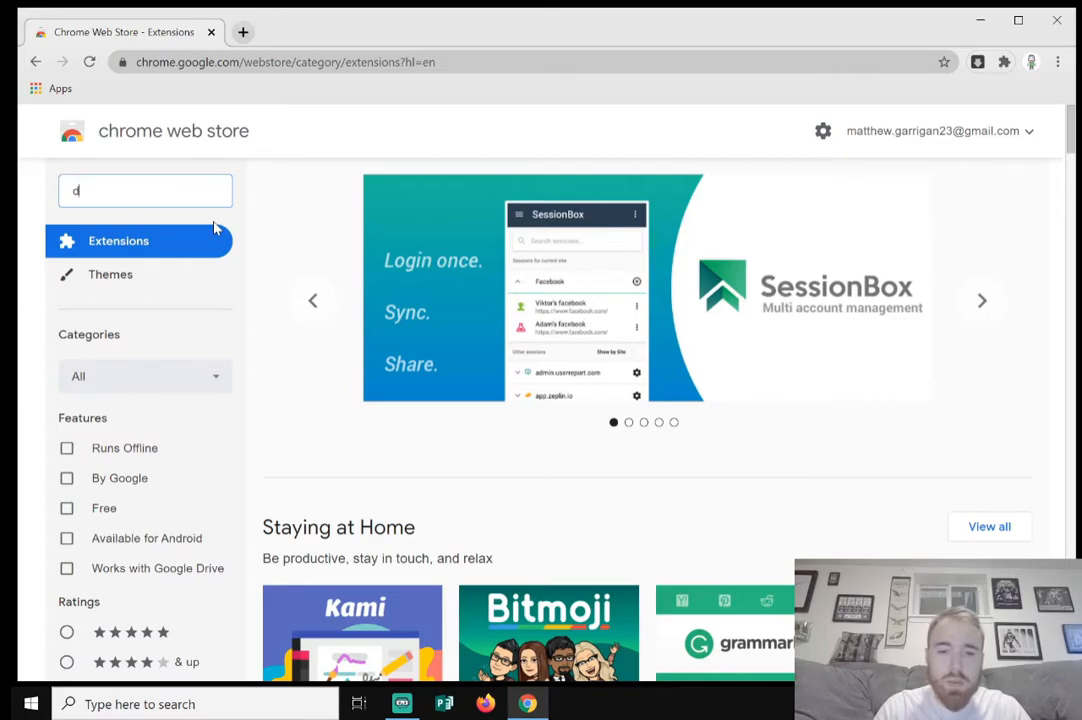
{"action": "type", "text": "ualle"}
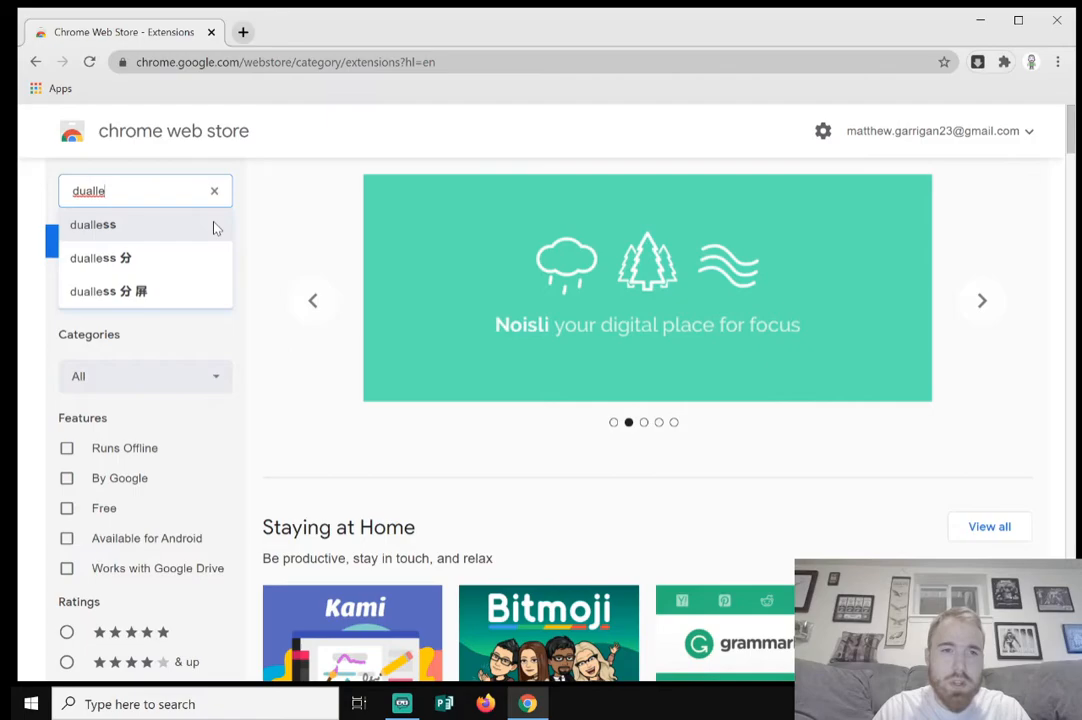
{"action": "mouse_move", "coordinate": [137, 231]}
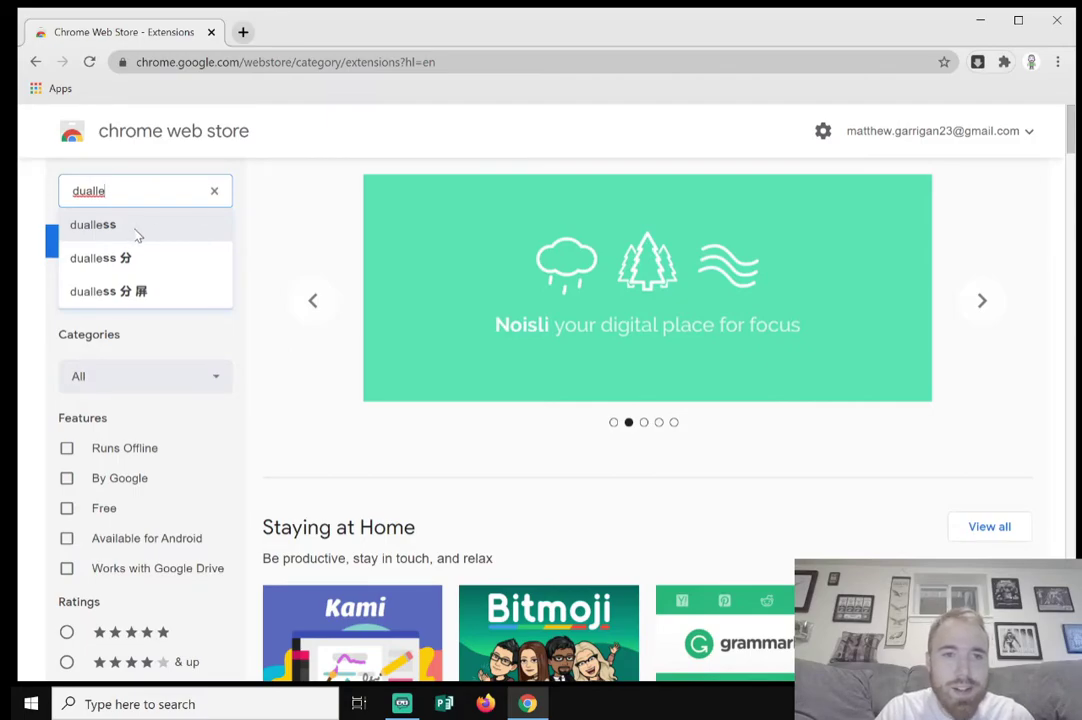
{"action": "left_click", "coordinate": [92, 224]}
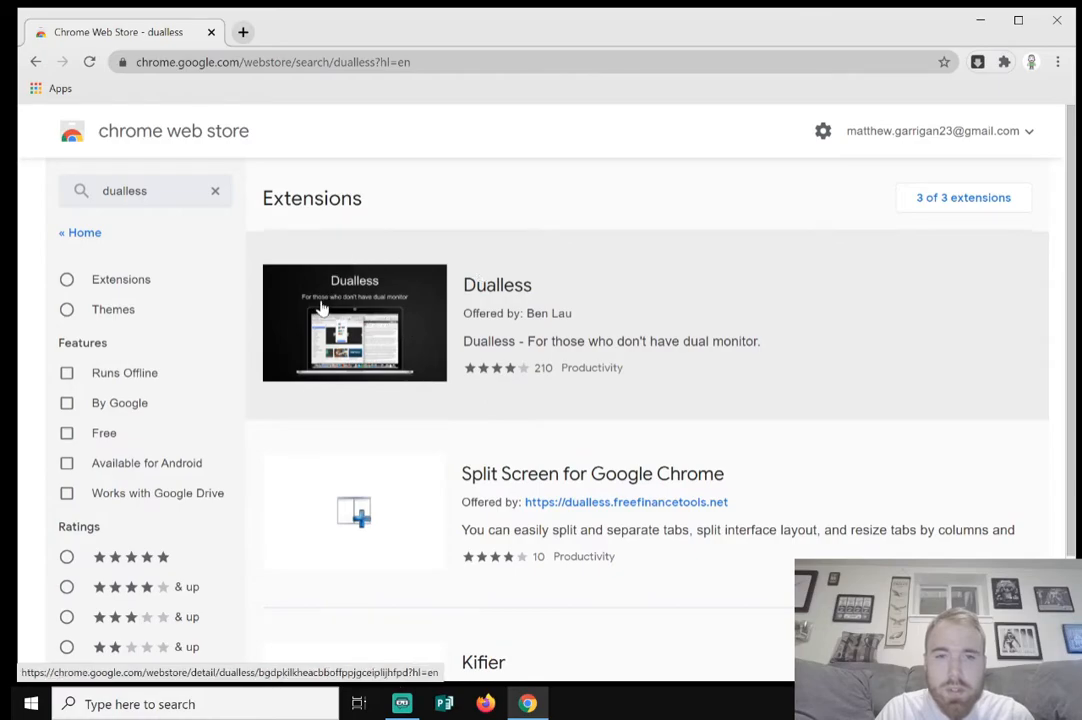
{"action": "mouse_move", "coordinate": [454, 340]}
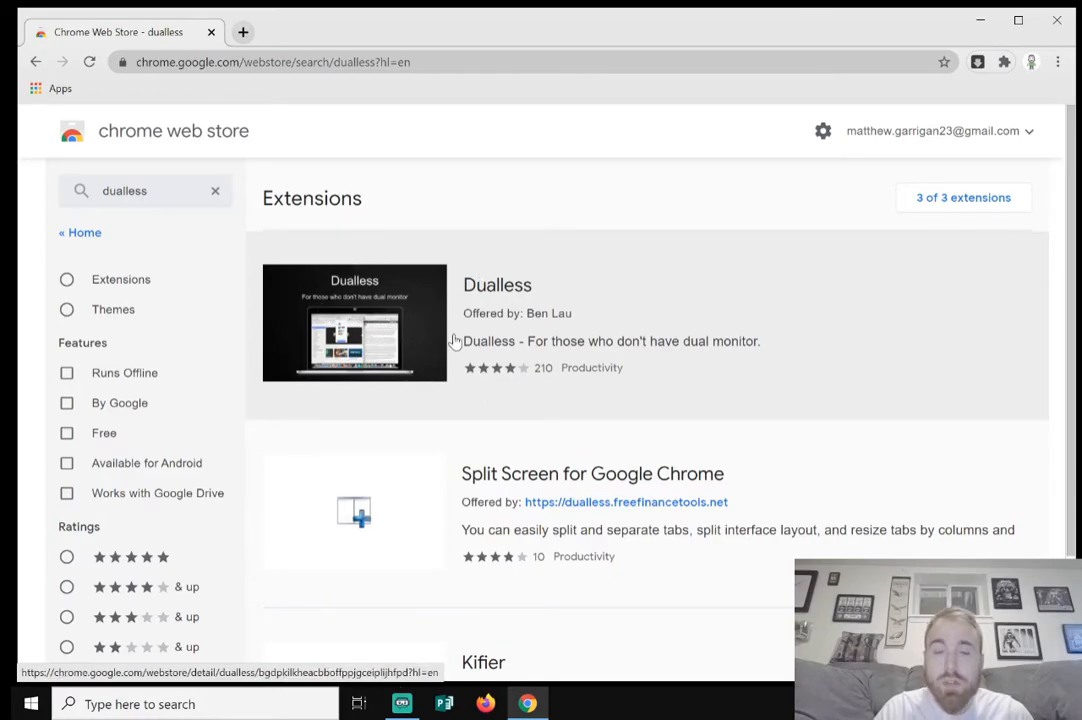
{"action": "left_click", "coordinate": [497, 284]}
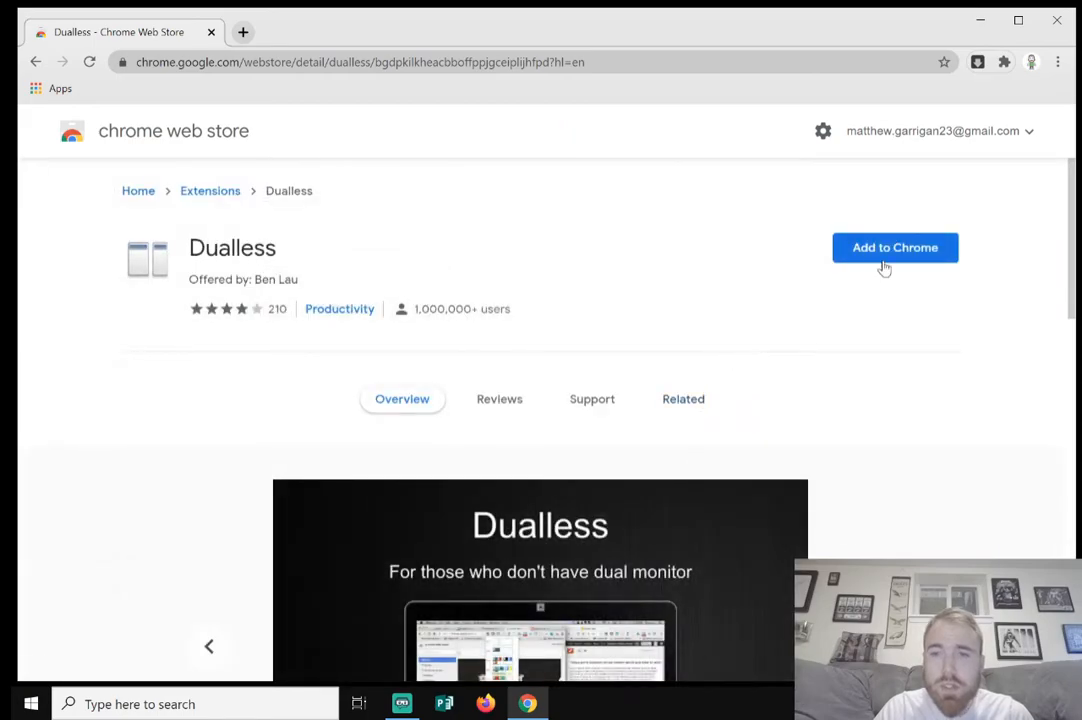
Step: Add Dualless to Chrome, confirm it, and dismiss the extension-added notice
{"action": "left_click", "coordinate": [895, 247]}
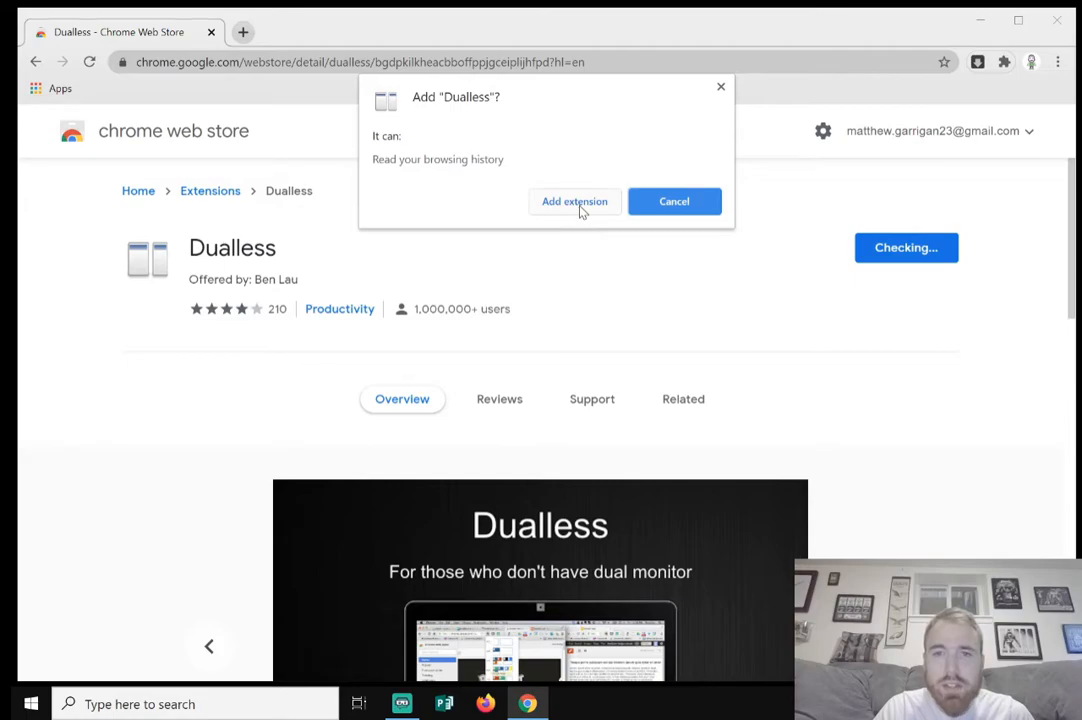
{"action": "left_click", "coordinate": [574, 201]}
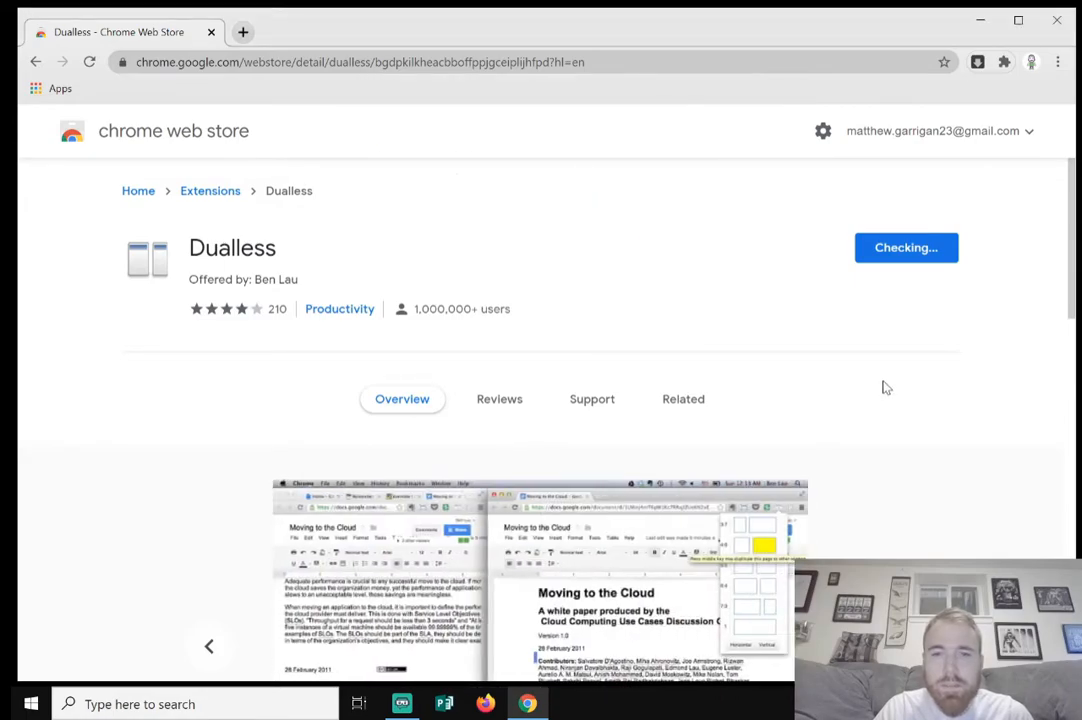
{"action": "left_click", "coordinate": [905, 247]}
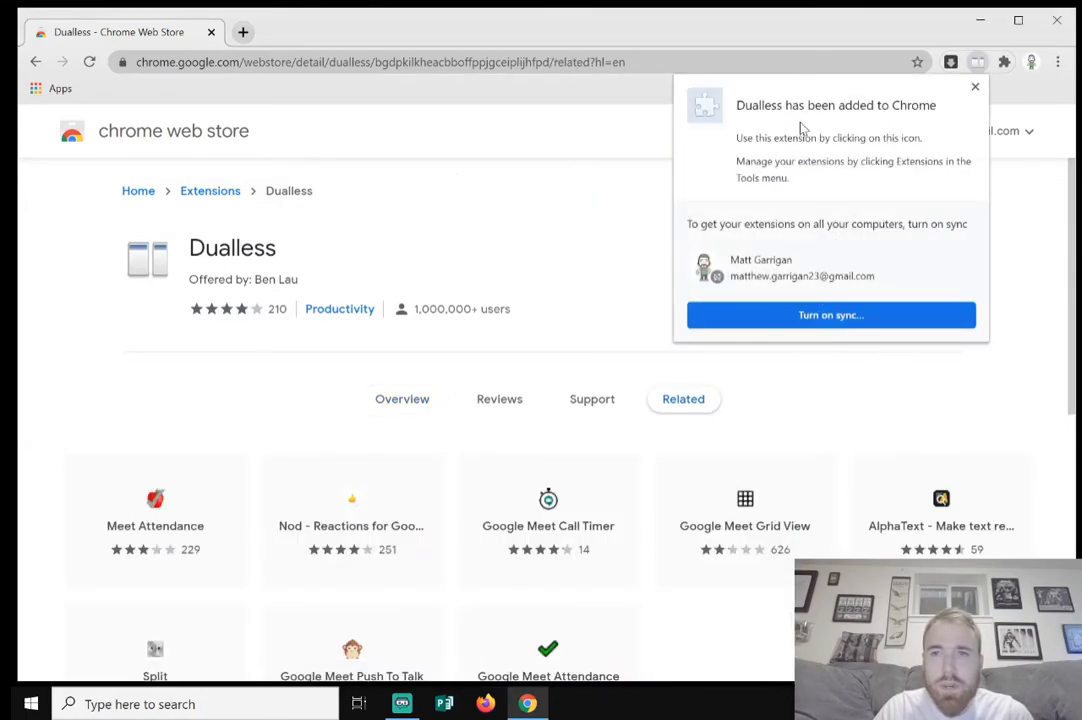
{"action": "mouse_move", "coordinate": [961, 104]}
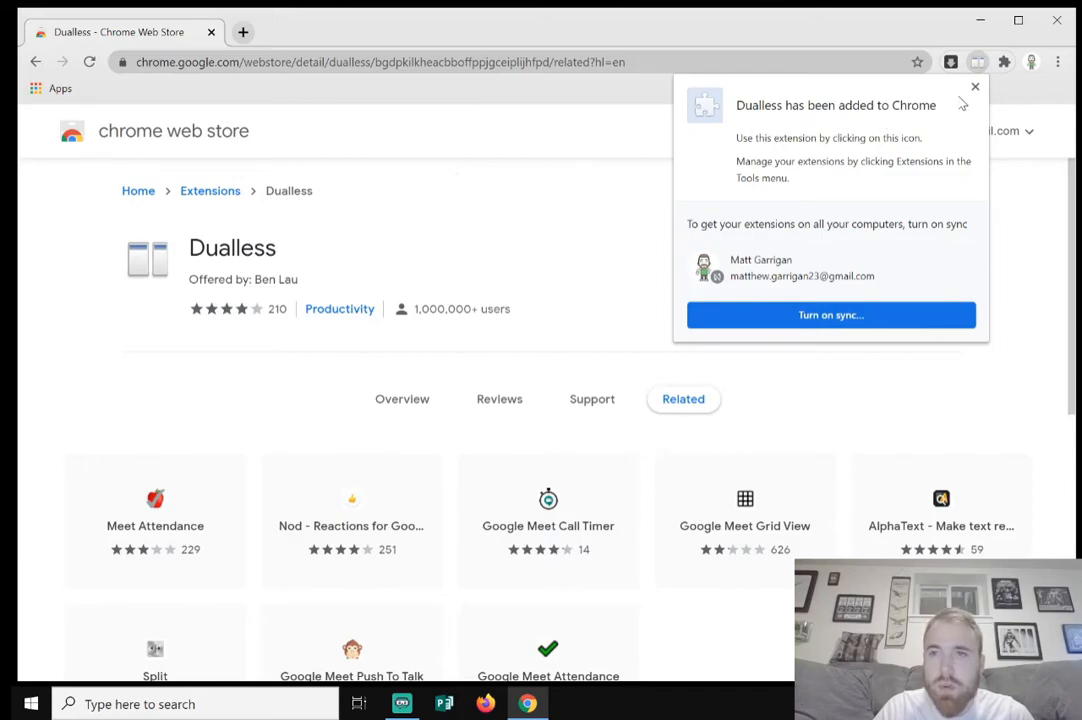
{"action": "left_click", "coordinate": [972, 86]}
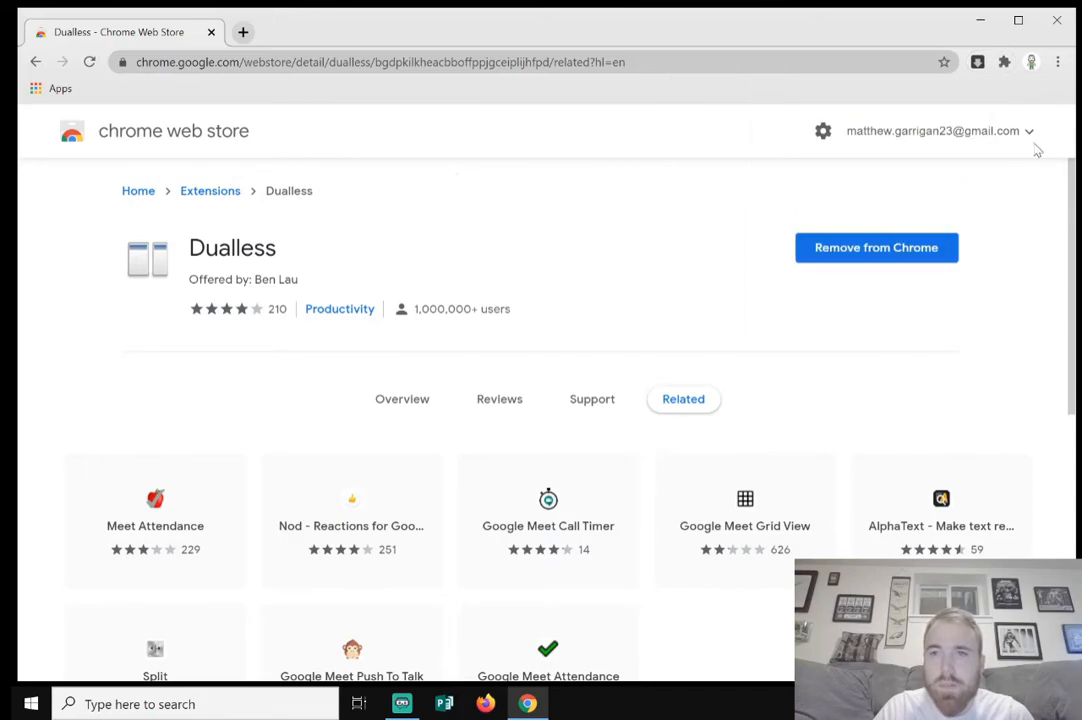
{"action": "mouse_move", "coordinate": [977, 62]}
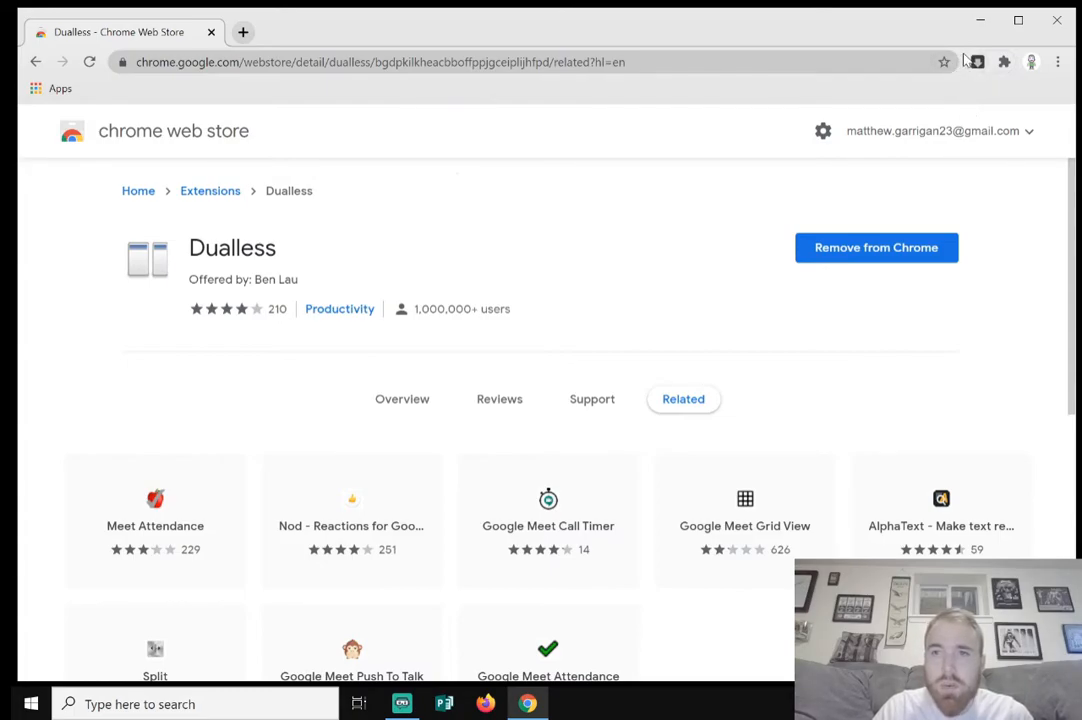
{"action": "mouse_move", "coordinate": [1008, 91]}
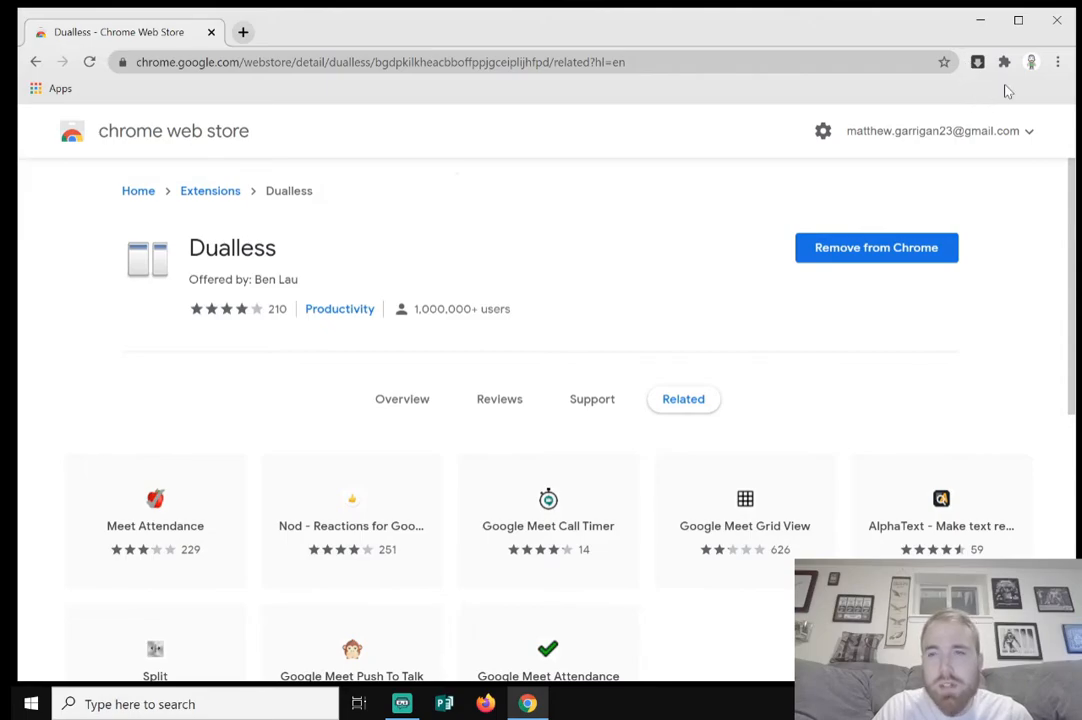
{"action": "mouse_move", "coordinate": [1006, 62]}
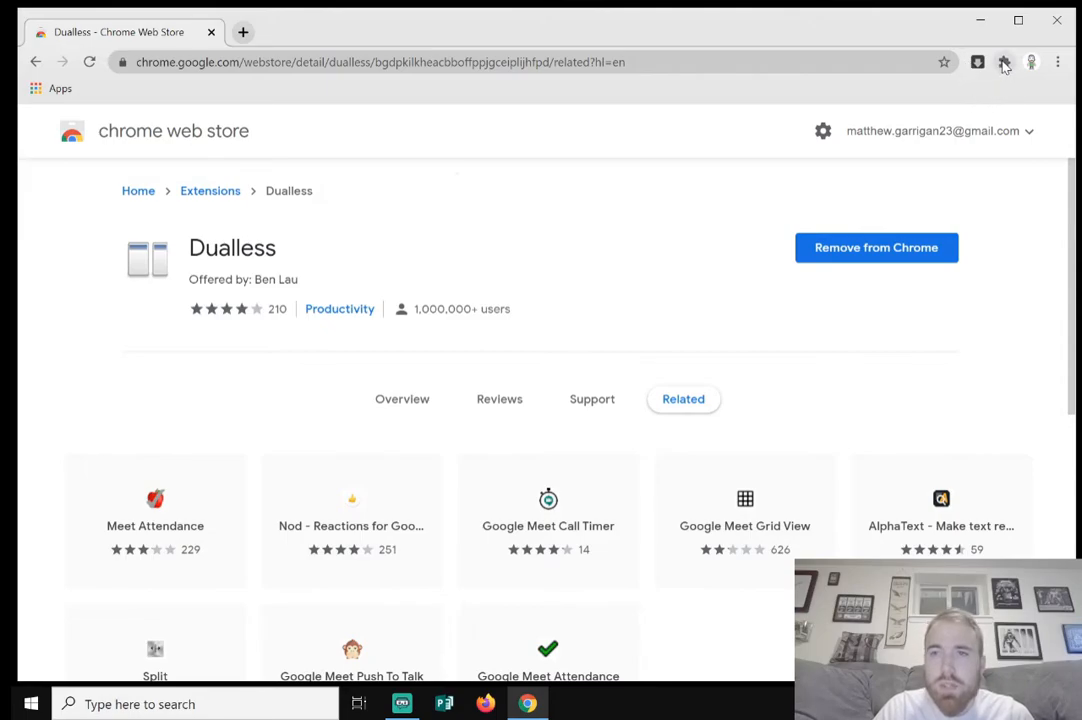
Step: Pin Dualless to the toolbar from the extensions list and show its split-ratio layouts
{"action": "left_click", "coordinate": [1006, 61]}
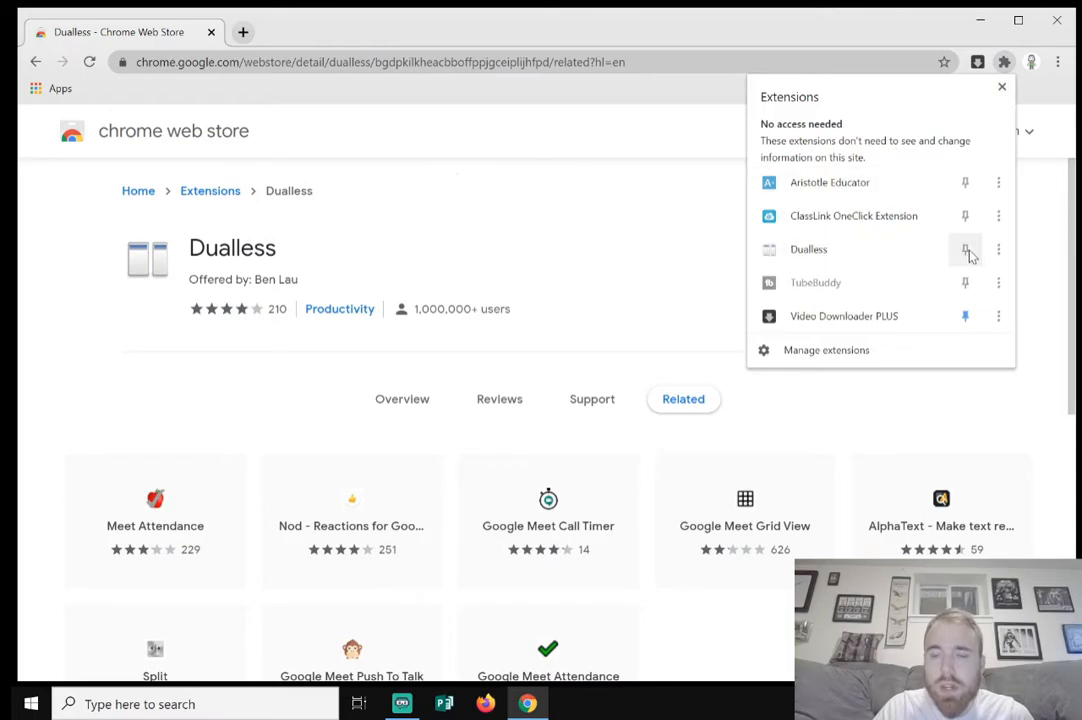
{"action": "mouse_move", "coordinate": [963, 249]}
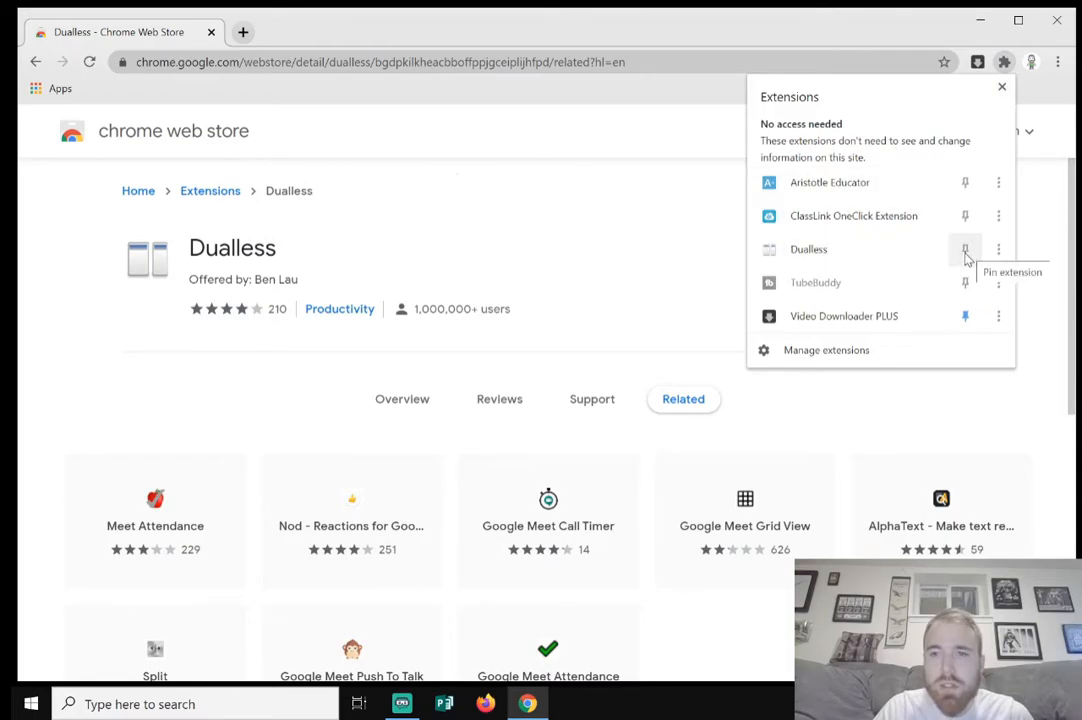
{"action": "left_click", "coordinate": [961, 249]}
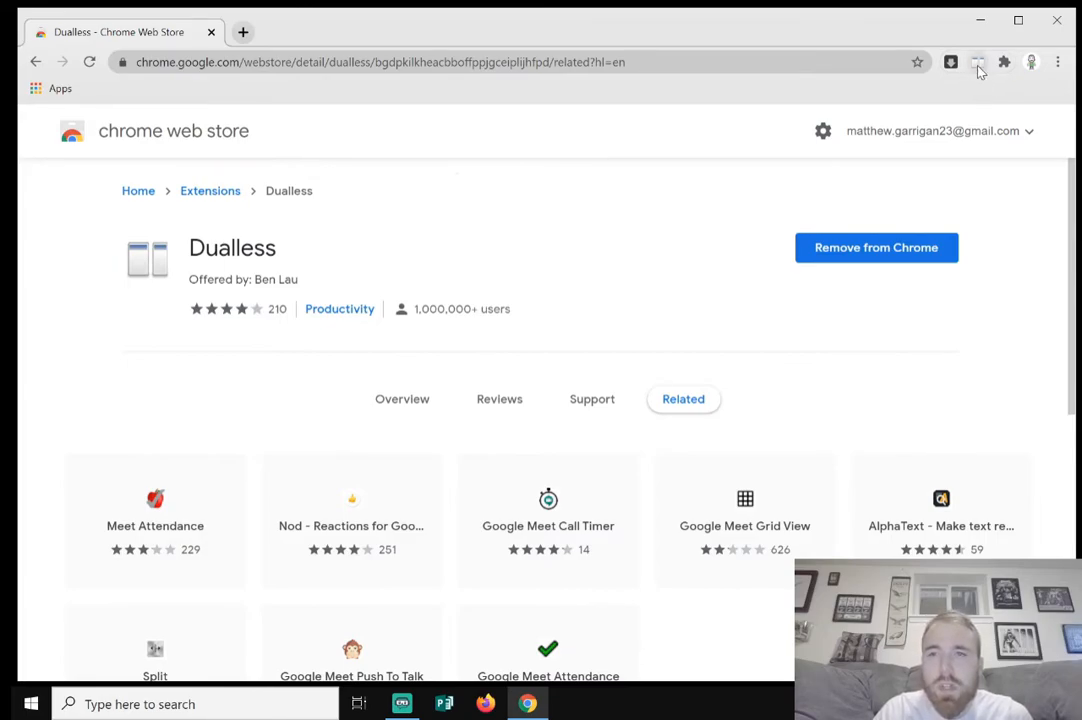
{"action": "left_click", "coordinate": [974, 62]}
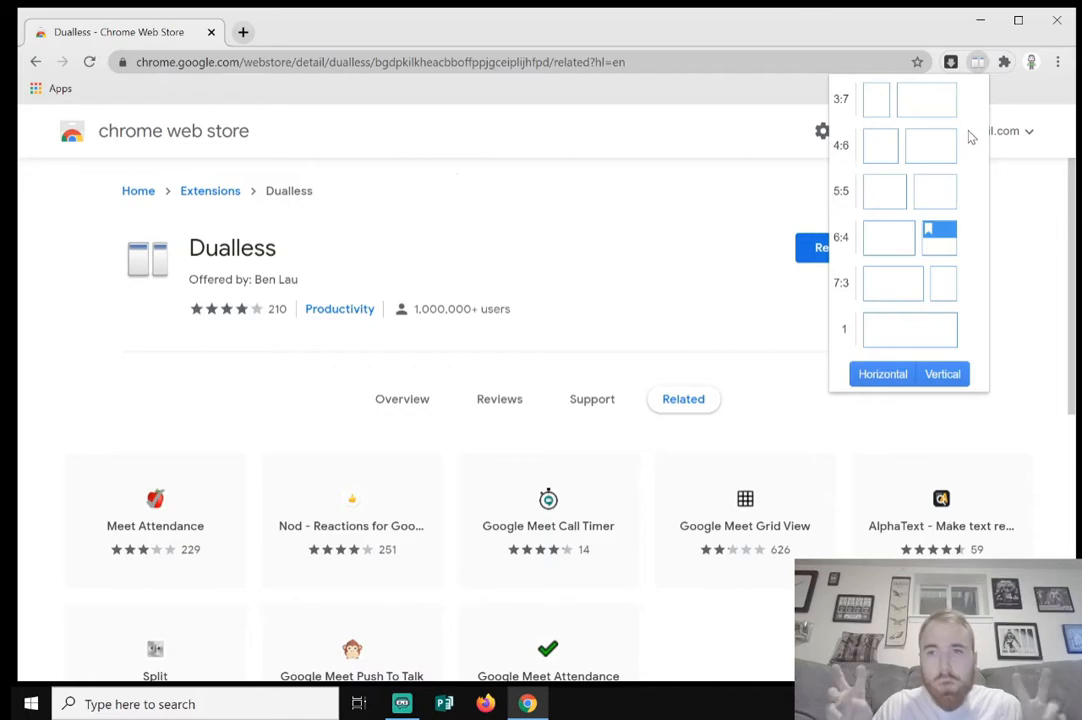
{"action": "mouse_move", "coordinate": [867, 128]}
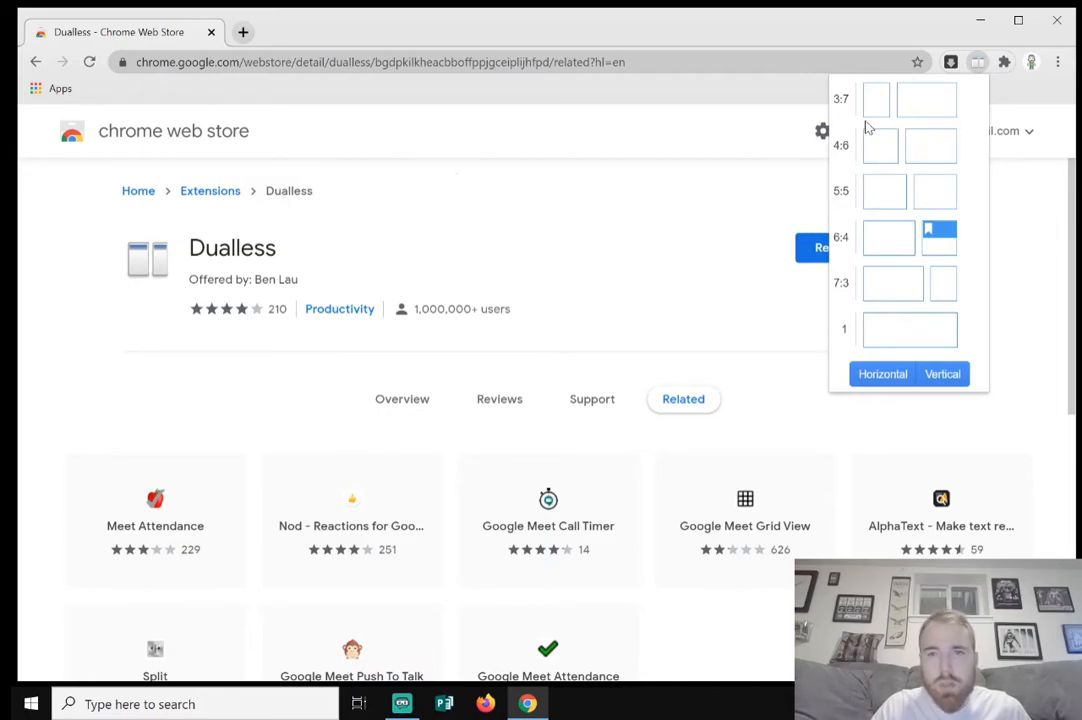
{"action": "mouse_move", "coordinate": [846, 206]}
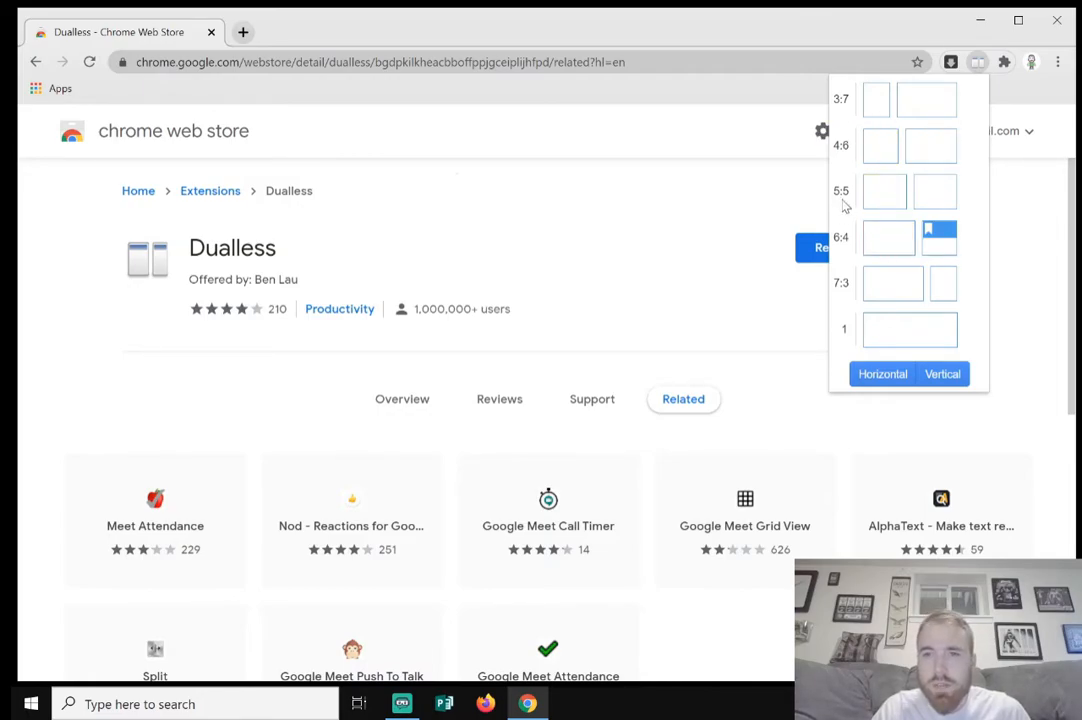
{"action": "mouse_move", "coordinate": [857, 307]}
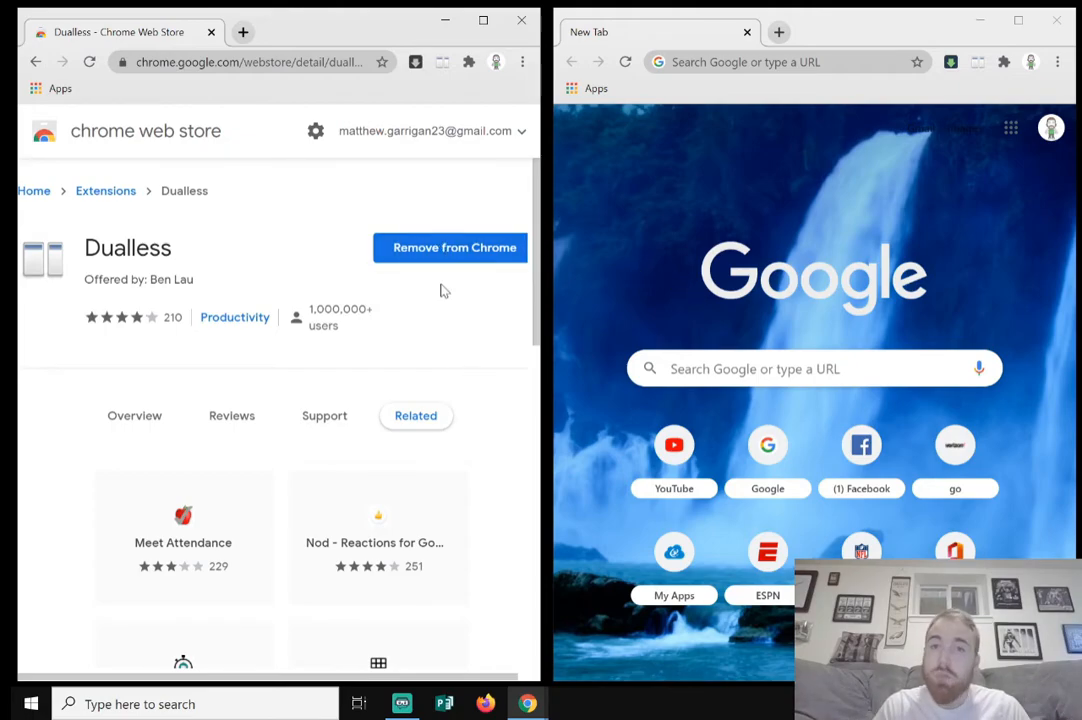
Step: Load espn.com in the left window and yahoo.com in the right, then start entering ign
{"action": "left_click", "coordinate": [250, 62]}
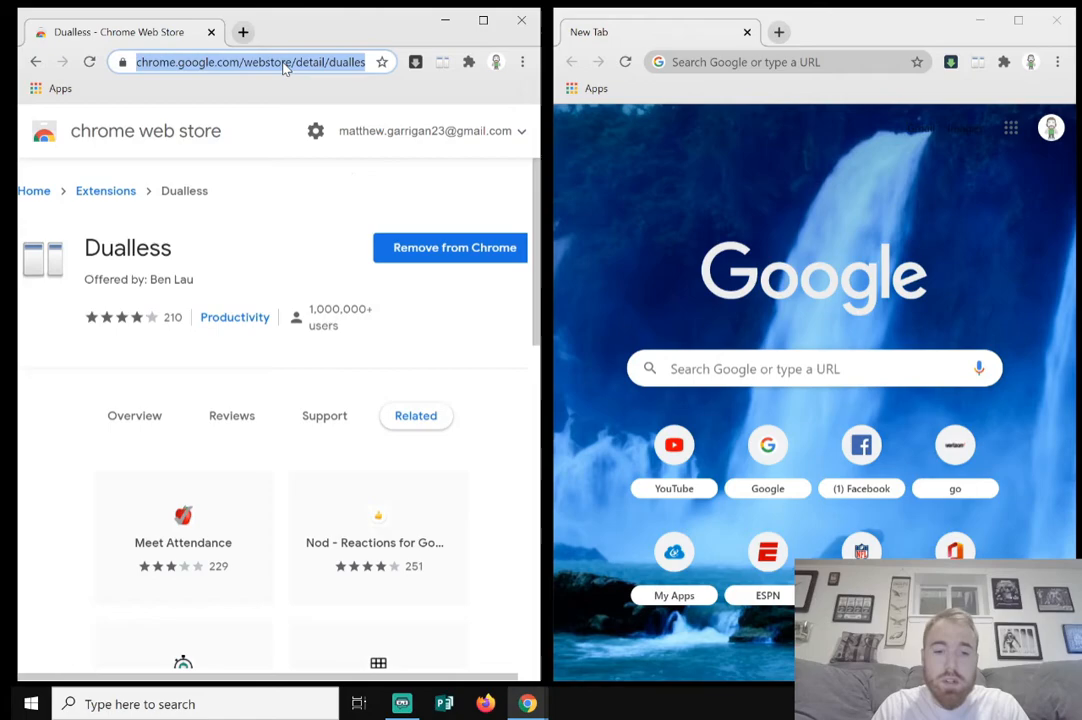
{"action": "type", "text": "espn.com"}
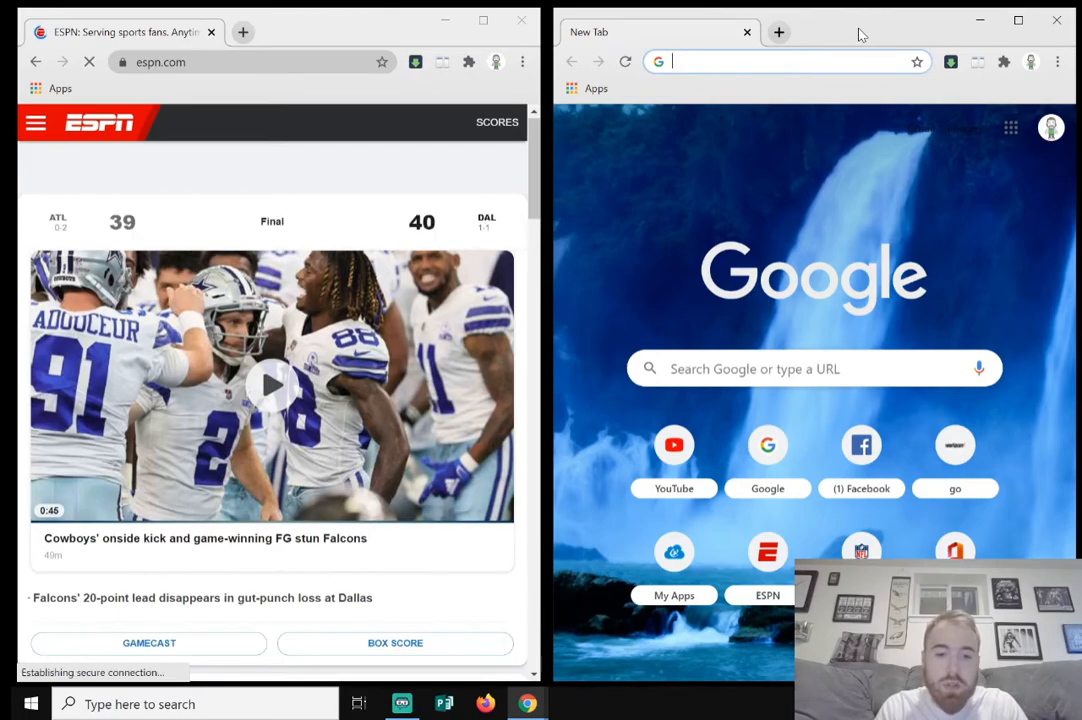
{"action": "type", "text": "yahoo.com"}
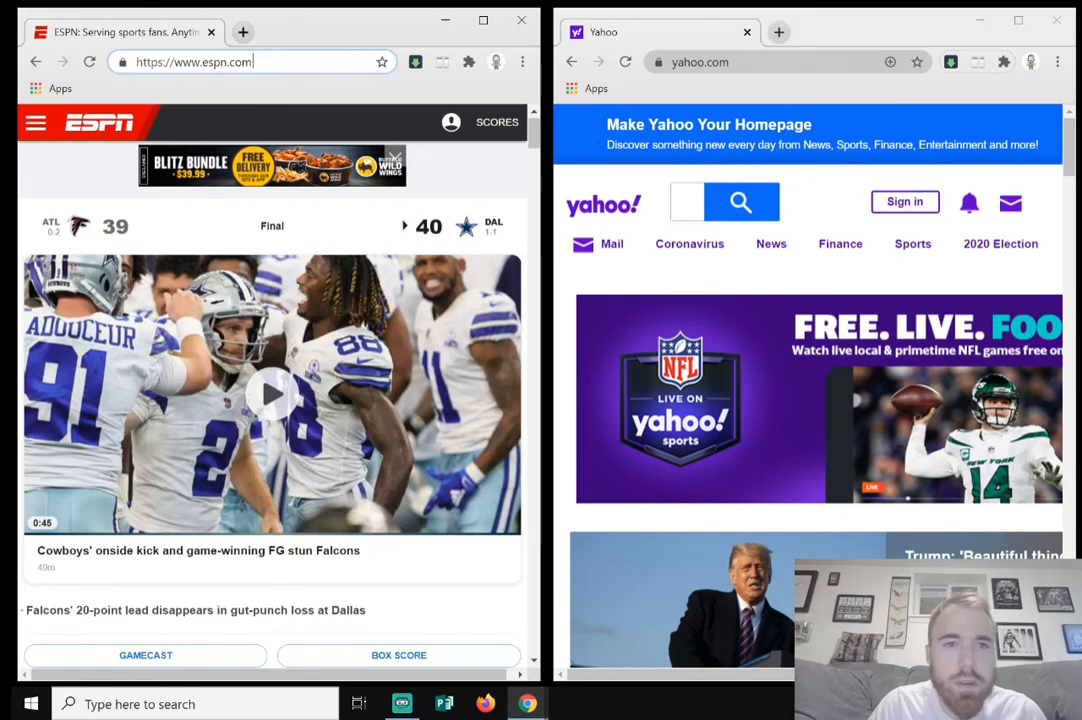
{"action": "type", "text": "go"}
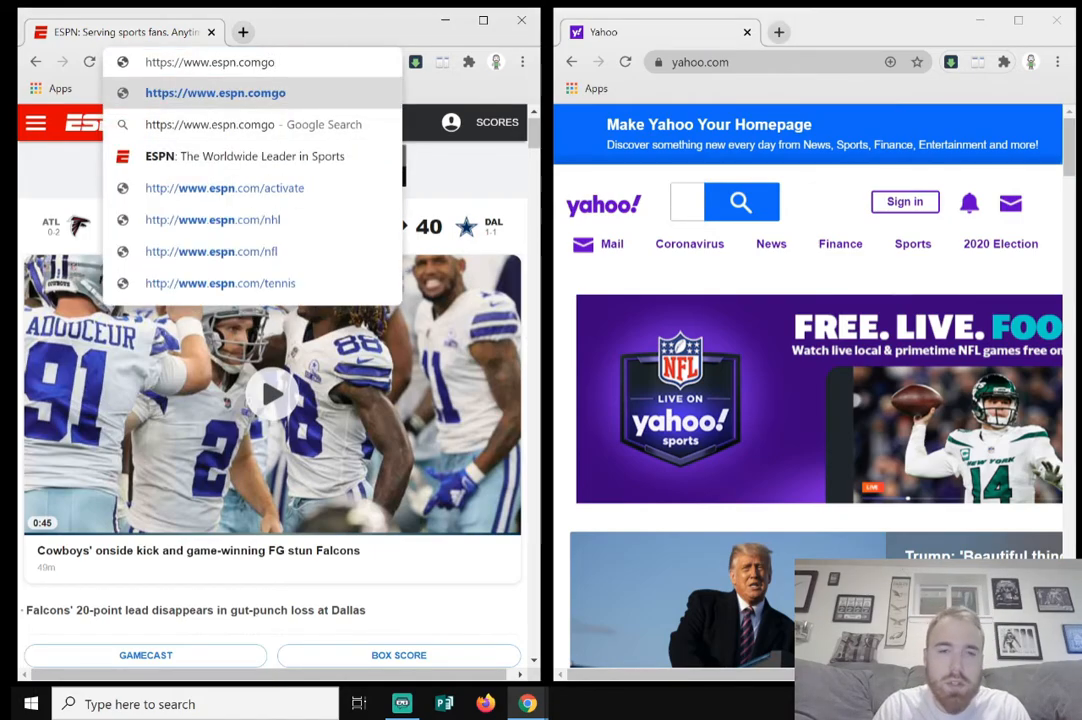
{"action": "type", "text": "ign.com"}
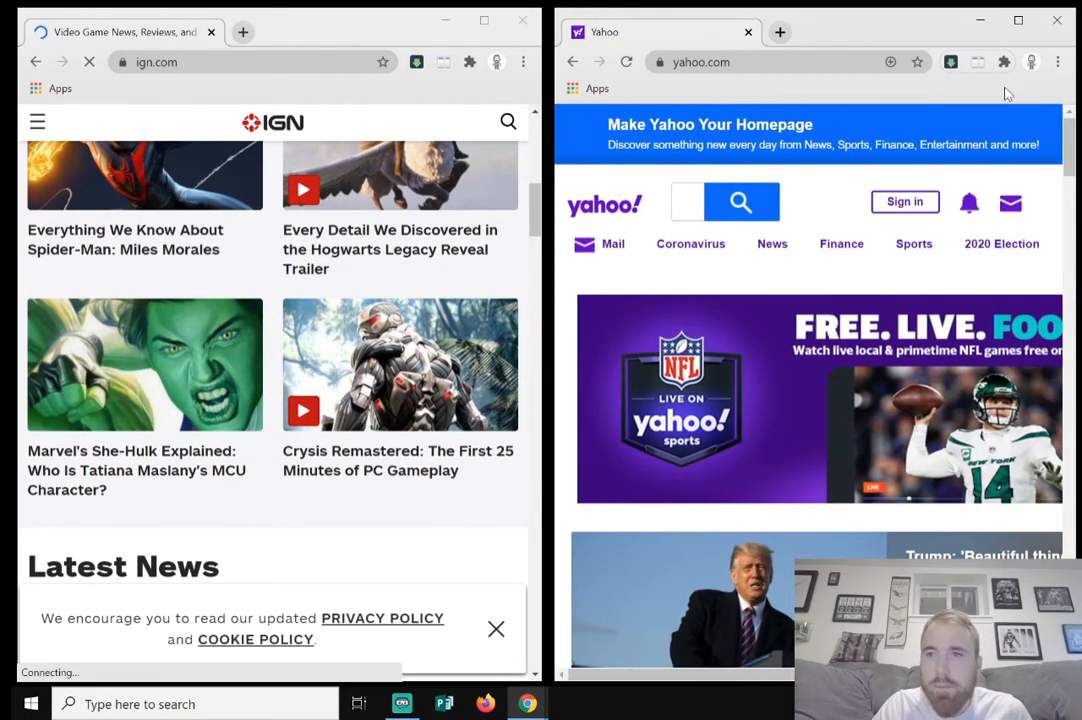
{"action": "mouse_move", "coordinate": [978, 62]}
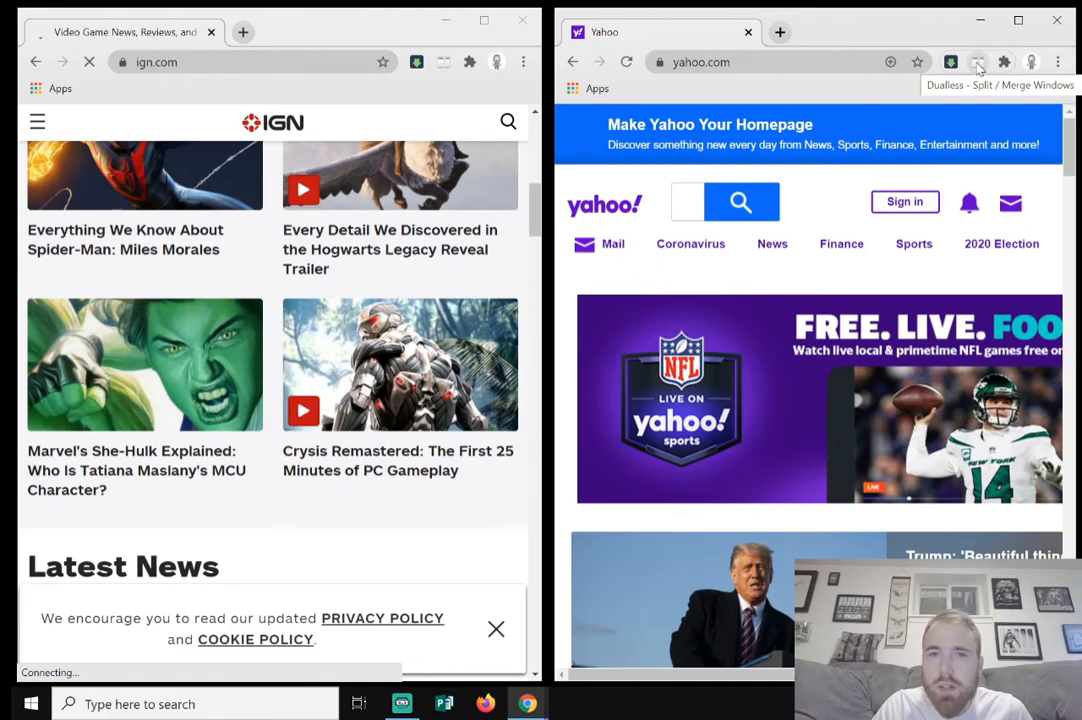
Step: Show the Dualless split and merge options, then scroll the IGN page
{"action": "left_click", "coordinate": [978, 62]}
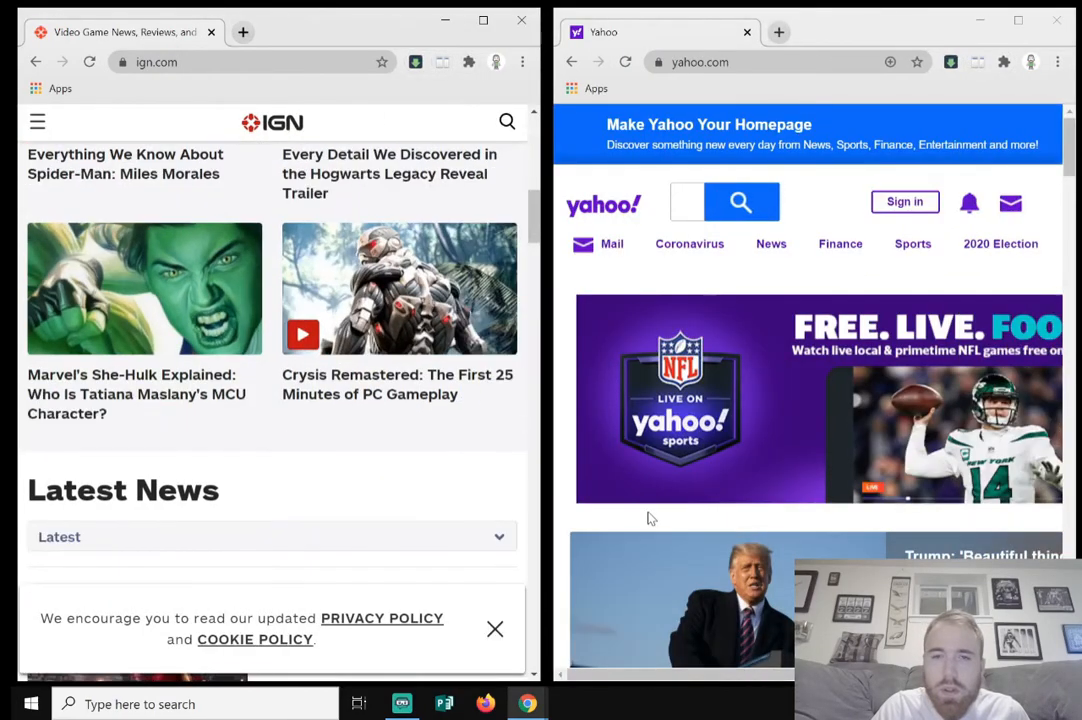
{"action": "scroll", "scroll_direction": "up", "scroll_amount": 3}
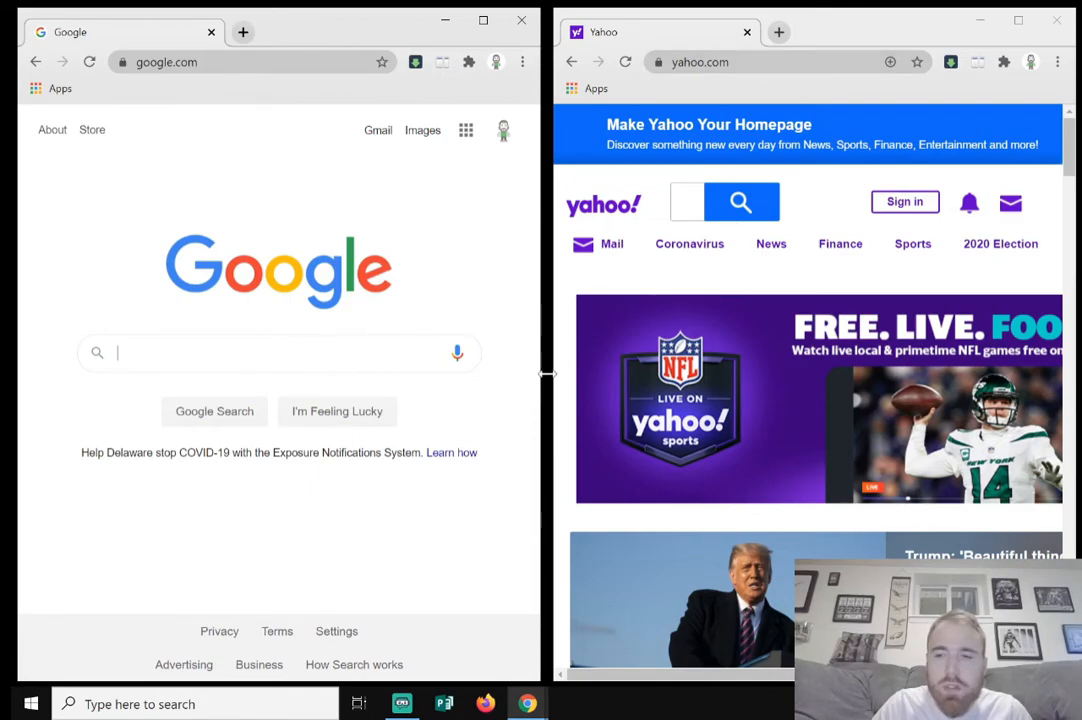
{"action": "mouse_move", "coordinate": [577, 455]}
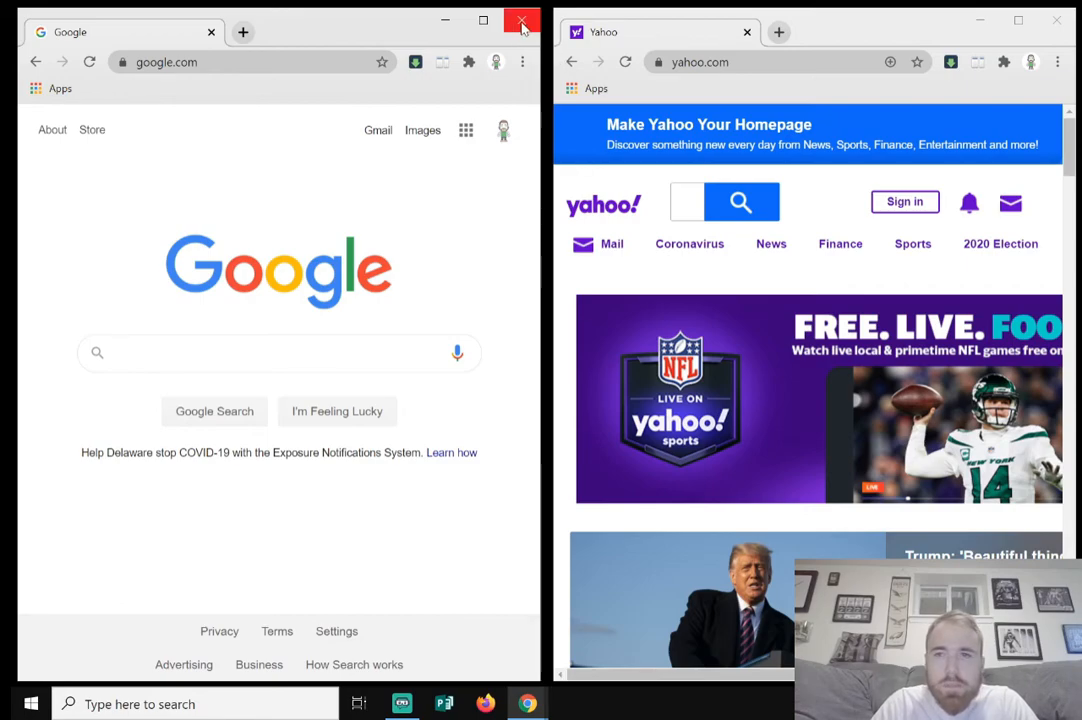
Step: Close the left browser window with its X button
{"action": "left_click", "coordinate": [519, 22]}
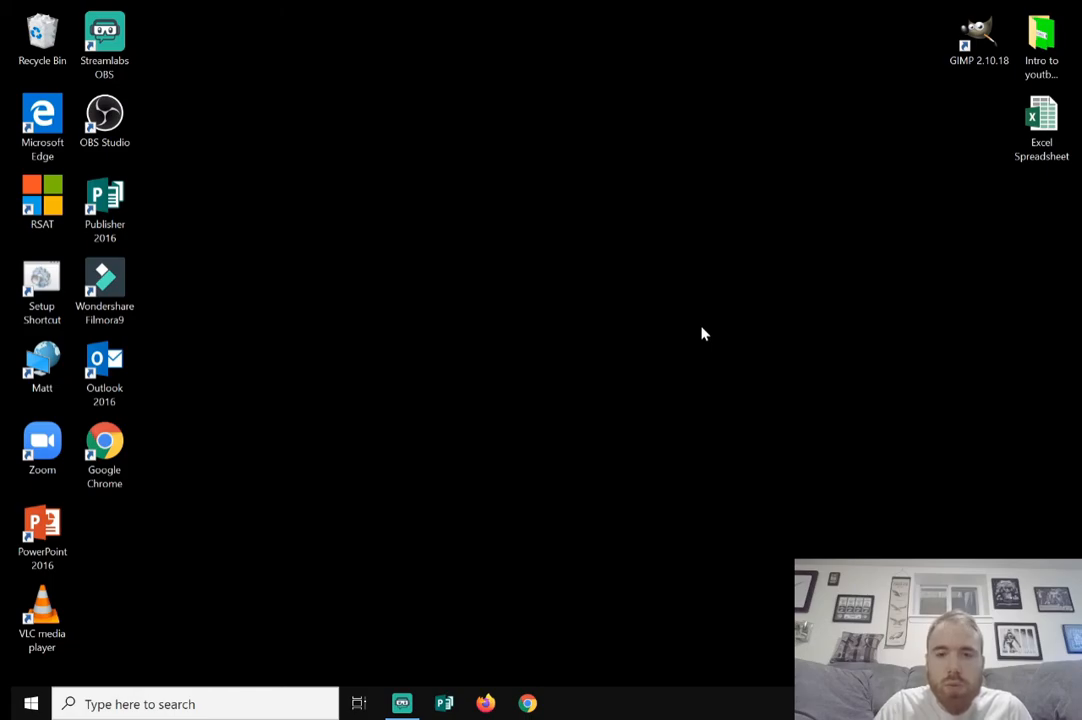
{"action": "mouse_move", "coordinate": [554, 311]}
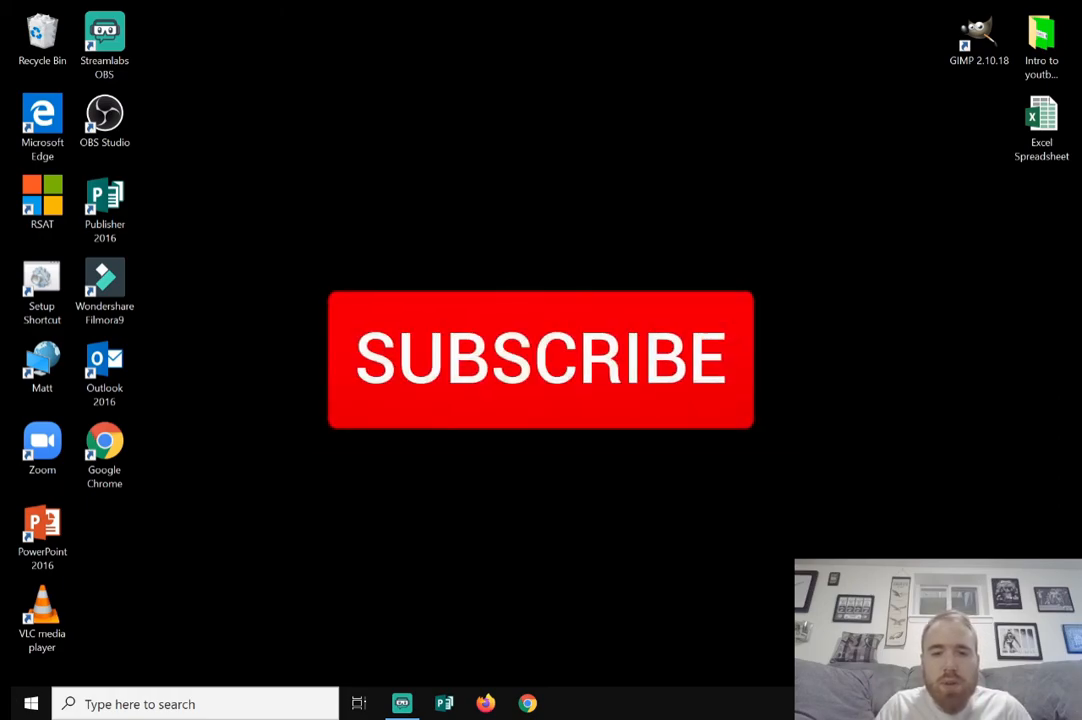
{"action": "left_click", "coordinate": [540, 360]}
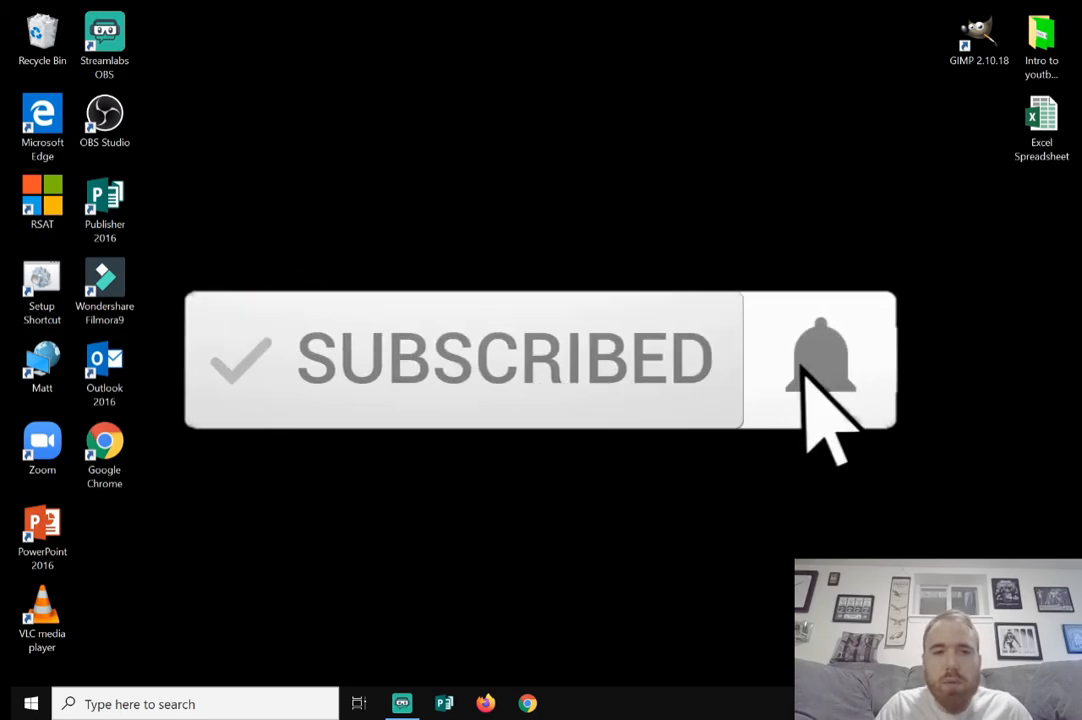
{"action": "left_click", "coordinate": [817, 360]}
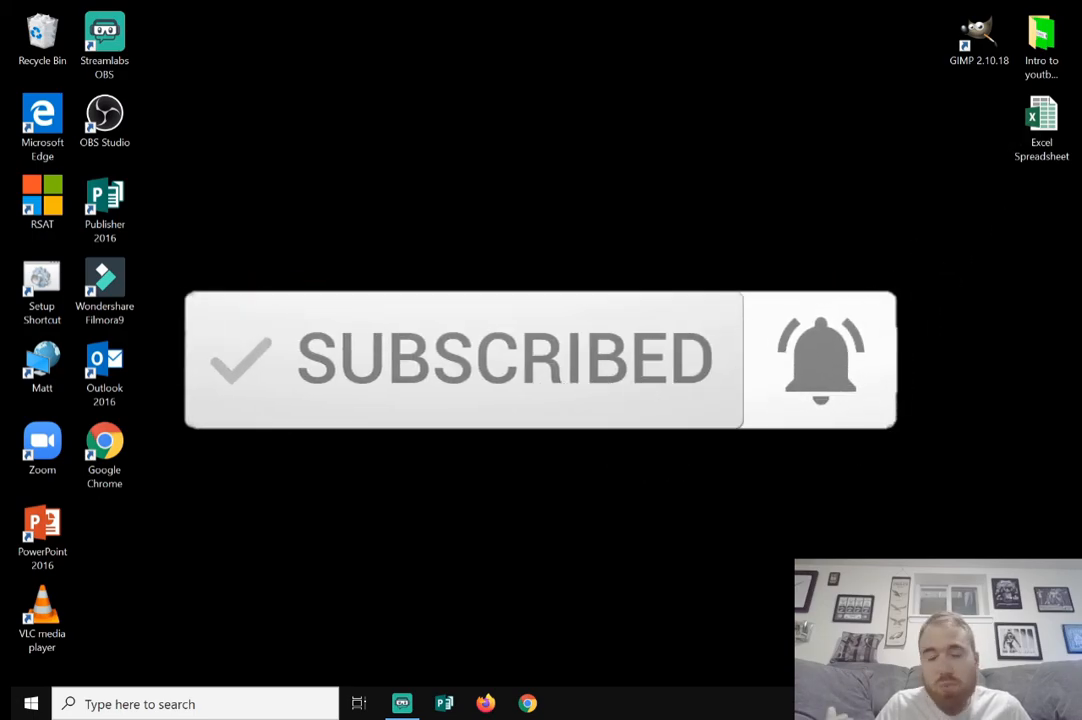